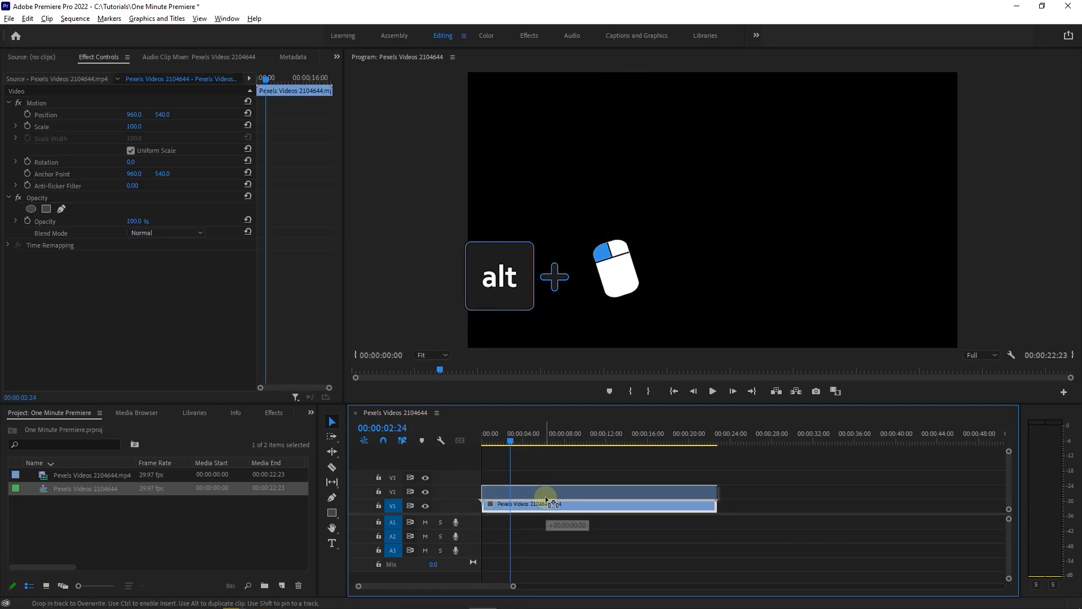
- Duplicate the night street clip onto V2 and set its blend mode to Screen
left_click_drag(545, 501, 545, 489)
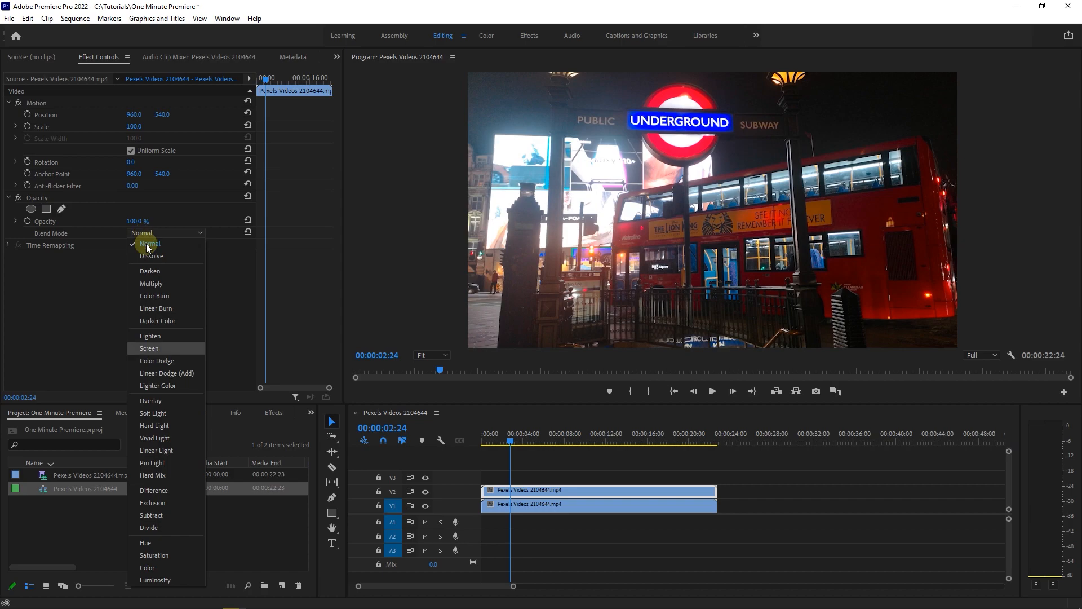
left_click(149, 348)
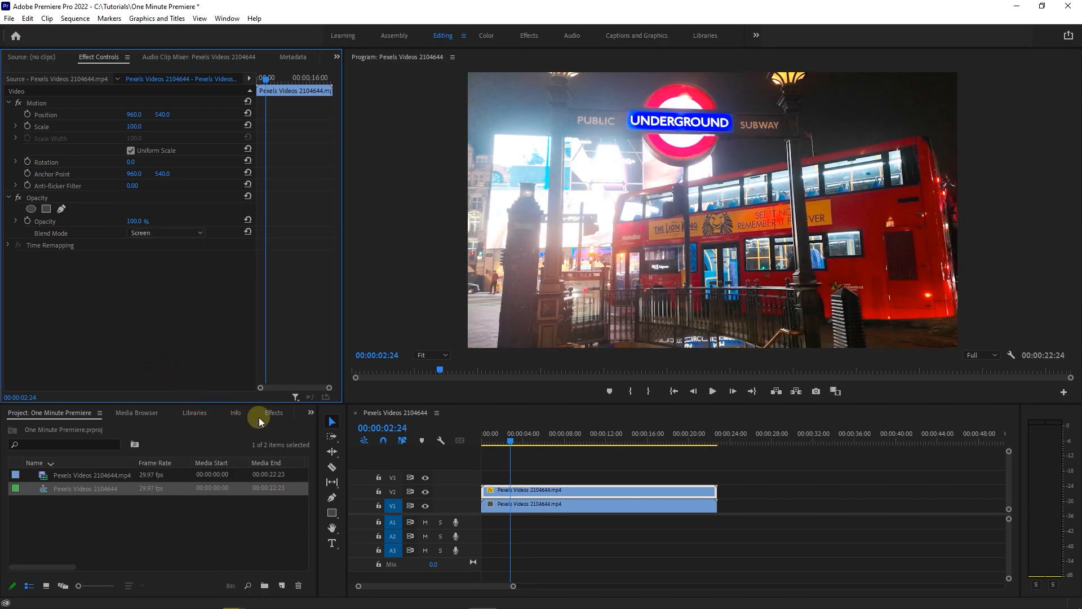
- Apply Directional Blur to the V2 copy with 45° direction and blur length 100
type("direc")
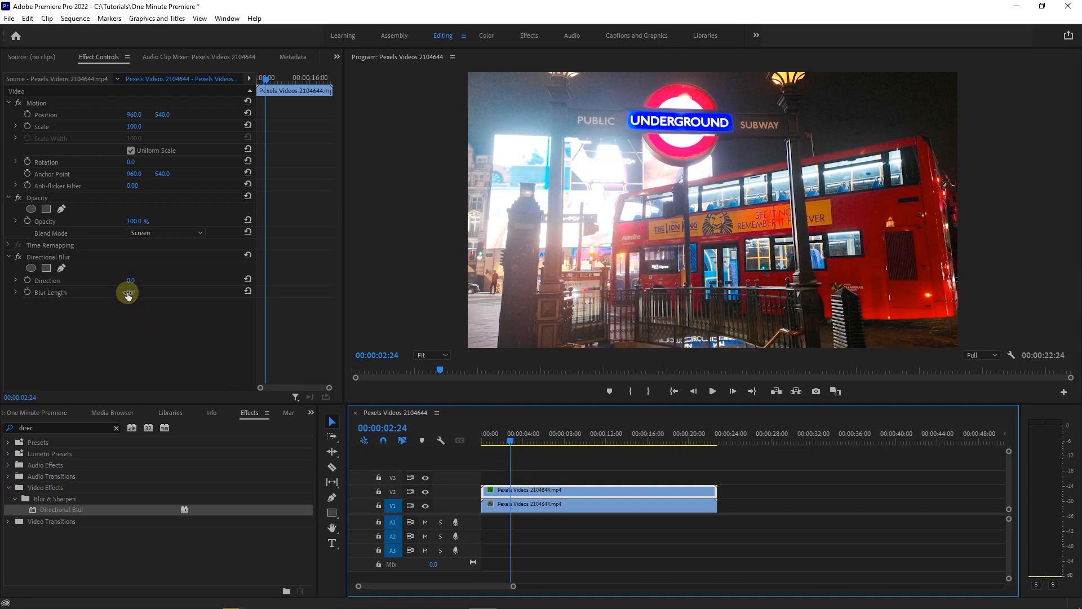
double_click(130, 291)
type("100")
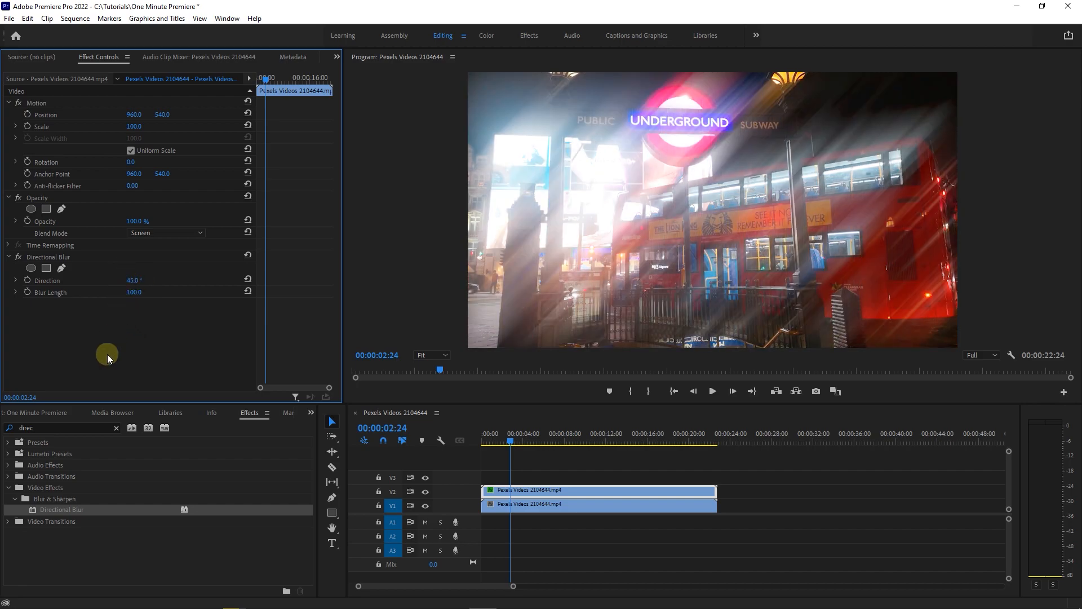
- Apply Luma Key to the V2 copy and set its threshold to 40%
type("luma ke")
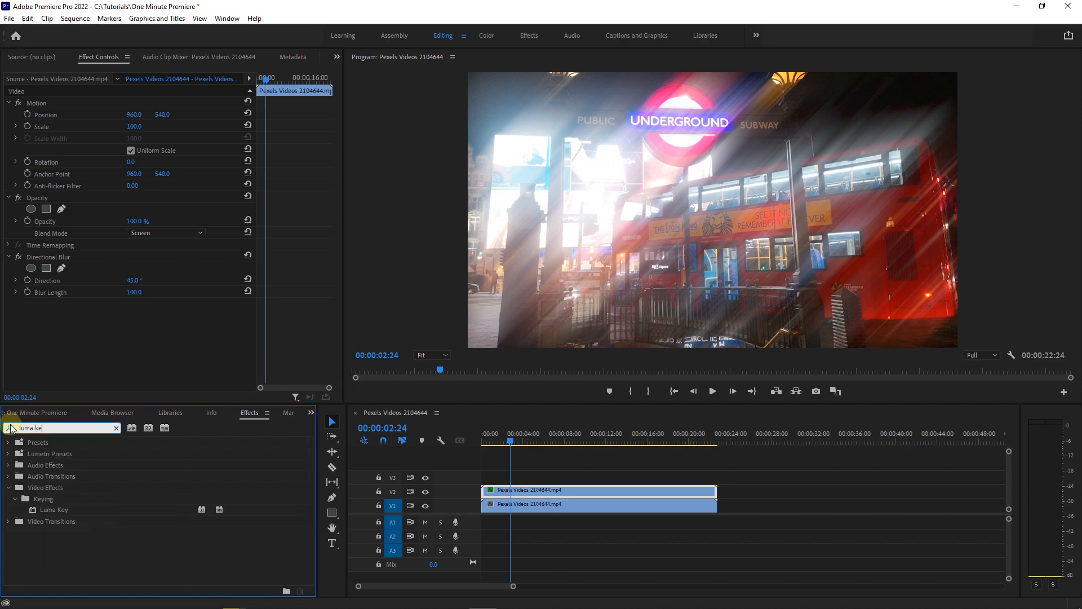
left_click_drag(53, 510, 494, 505)
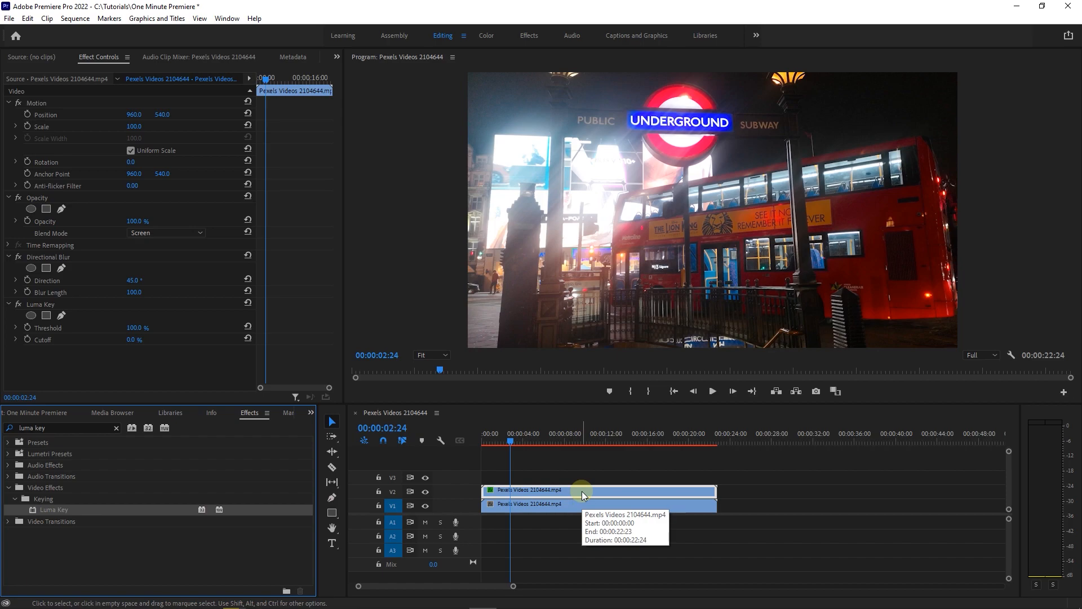
left_click(136, 327)
type("40")
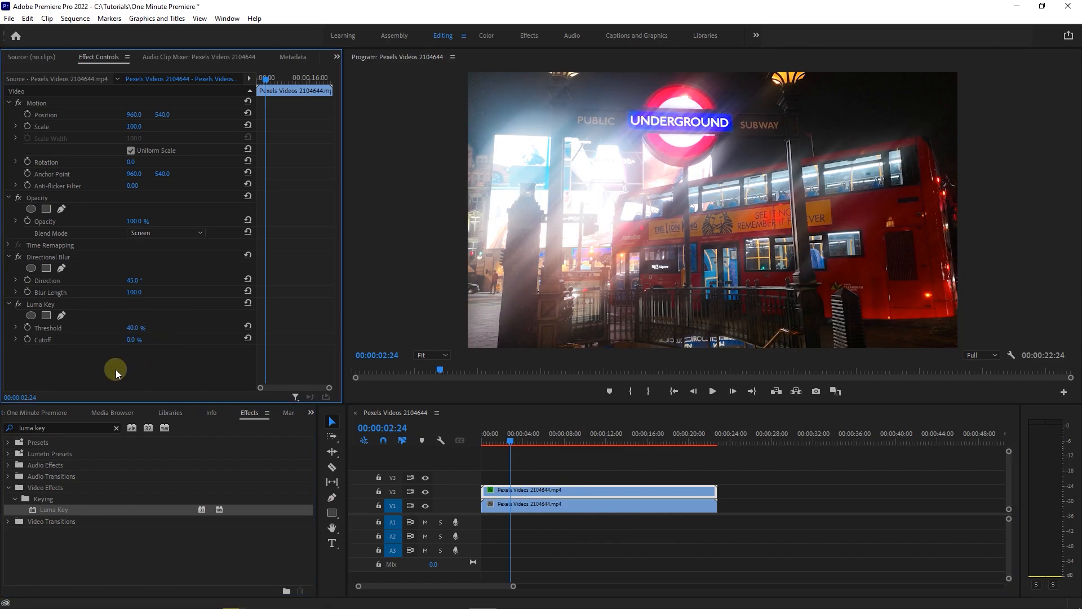
- Apply Tint to the V2 copy and open the Map White To colour picker
type("tint")
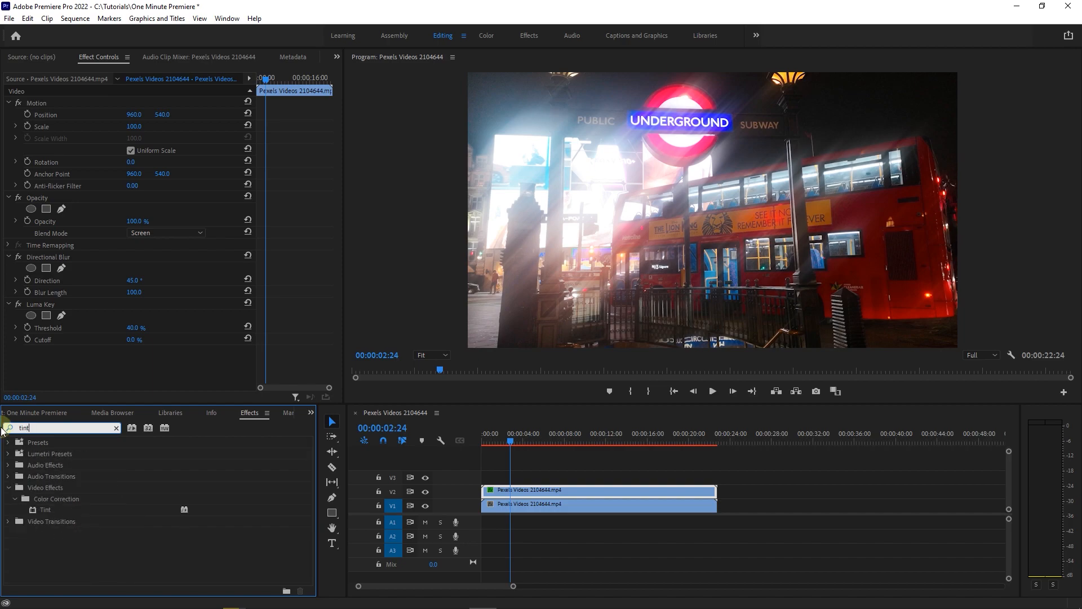
left_click_drag(45, 509, 532, 490)
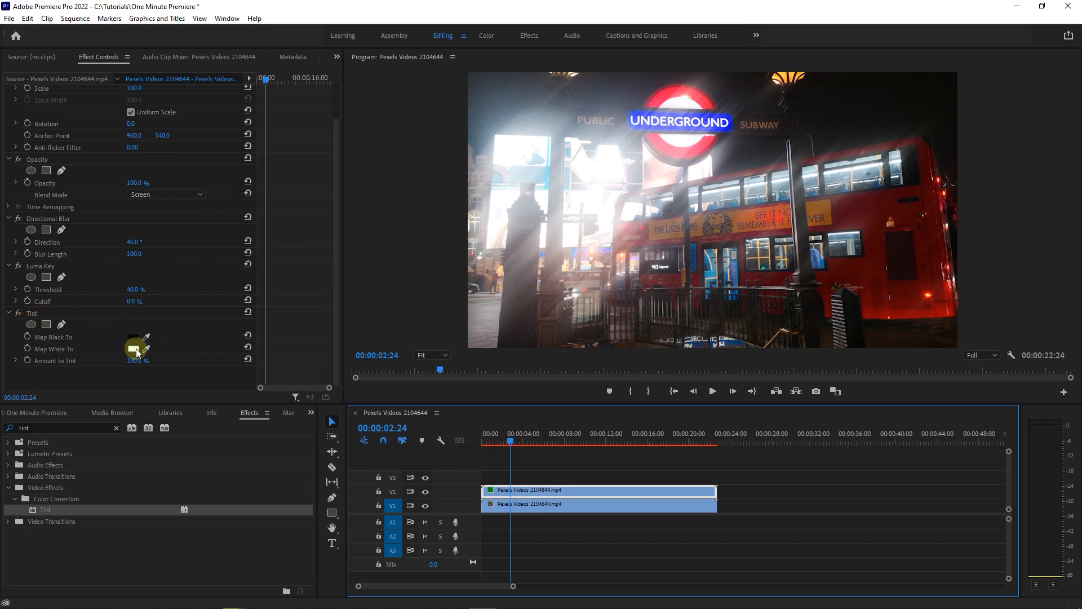
left_click(133, 348)
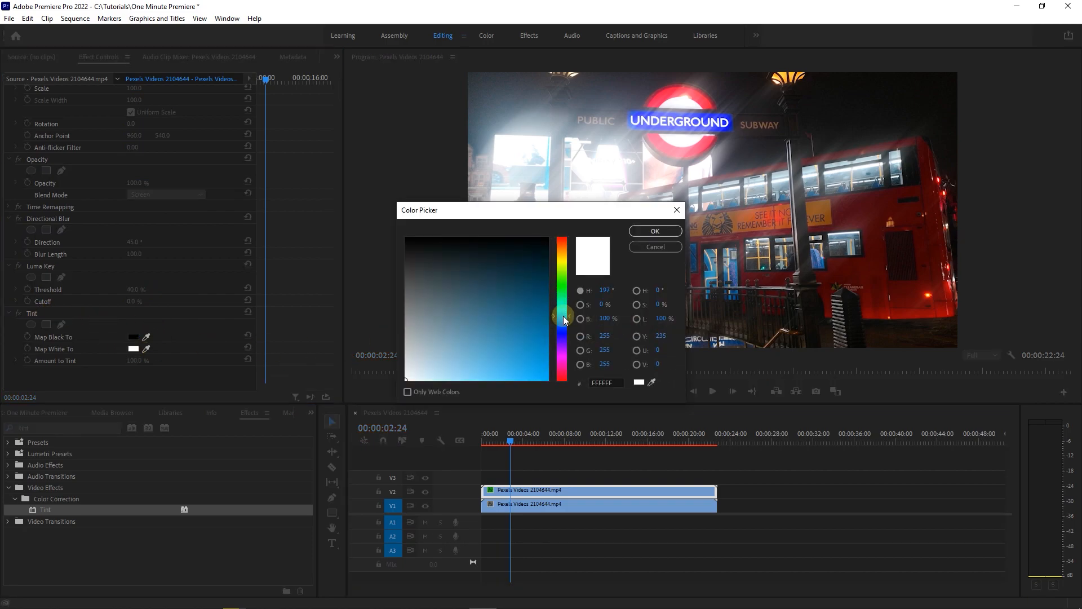
- Choose pure red (FF0000) as the Map White To colour and confirm
left_click(562, 317)
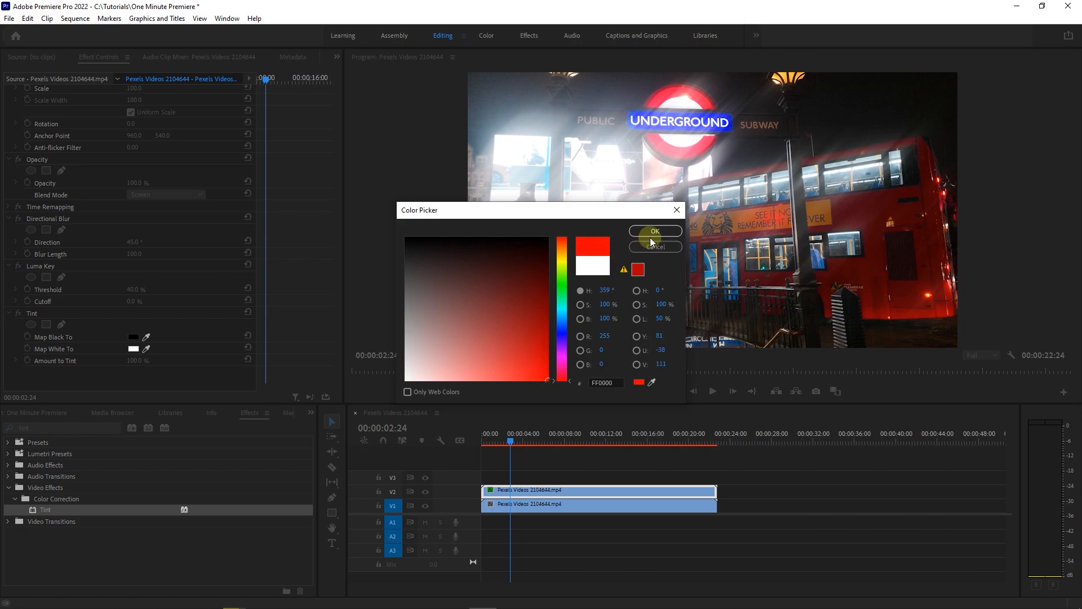
left_click(655, 230)
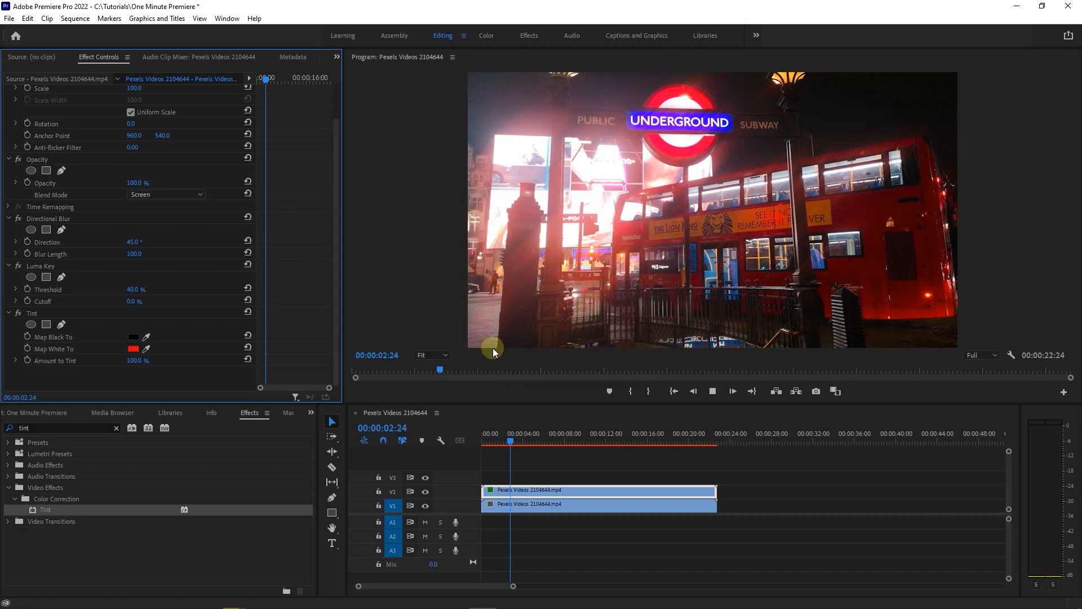